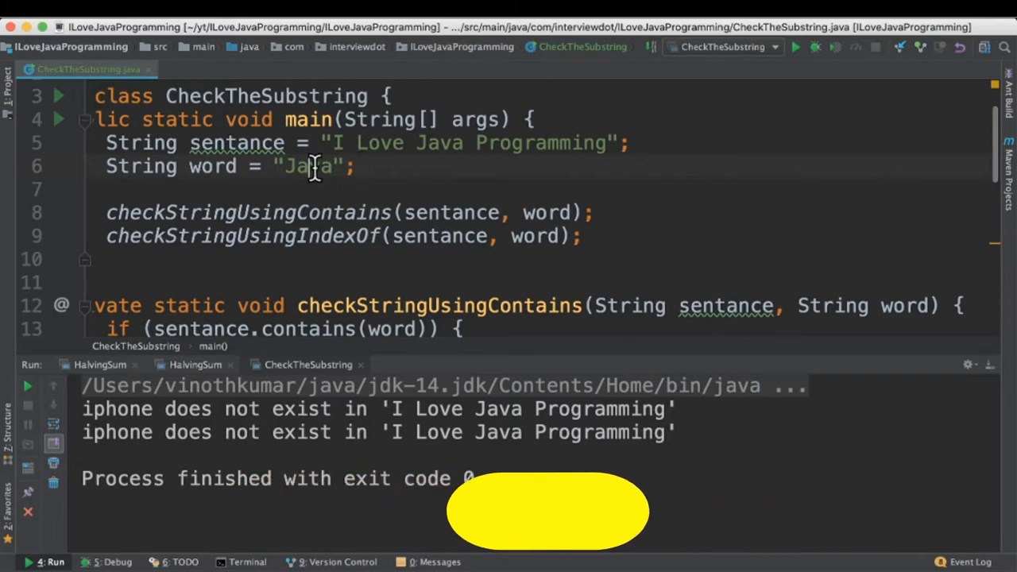
Step: Select the search word value in main so it reads "Java"
double_click(308, 167)
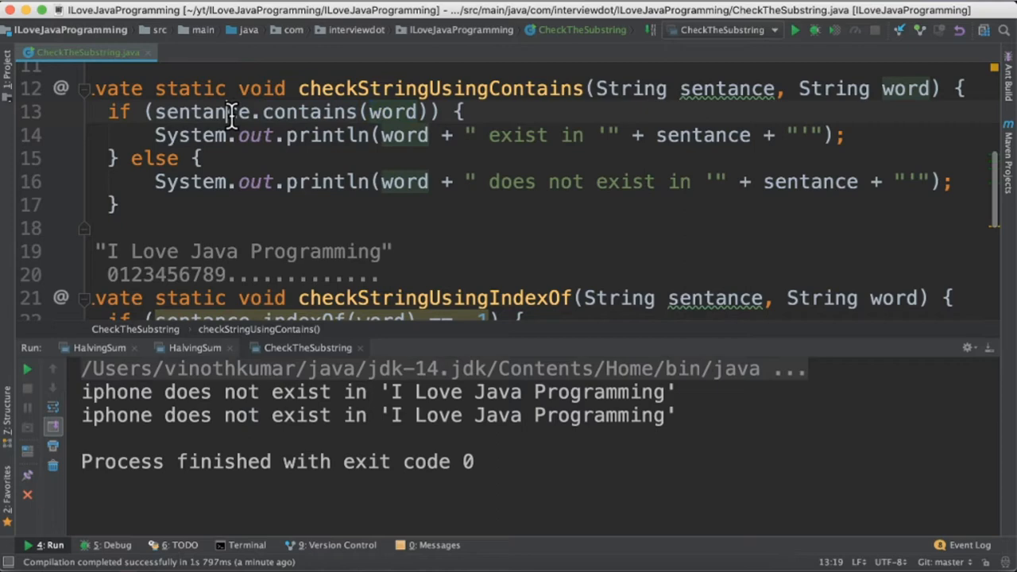
Step: View the JDK String.contains() source (built on indexOf) and return to CheckTheSubstring
double_click(392, 111)
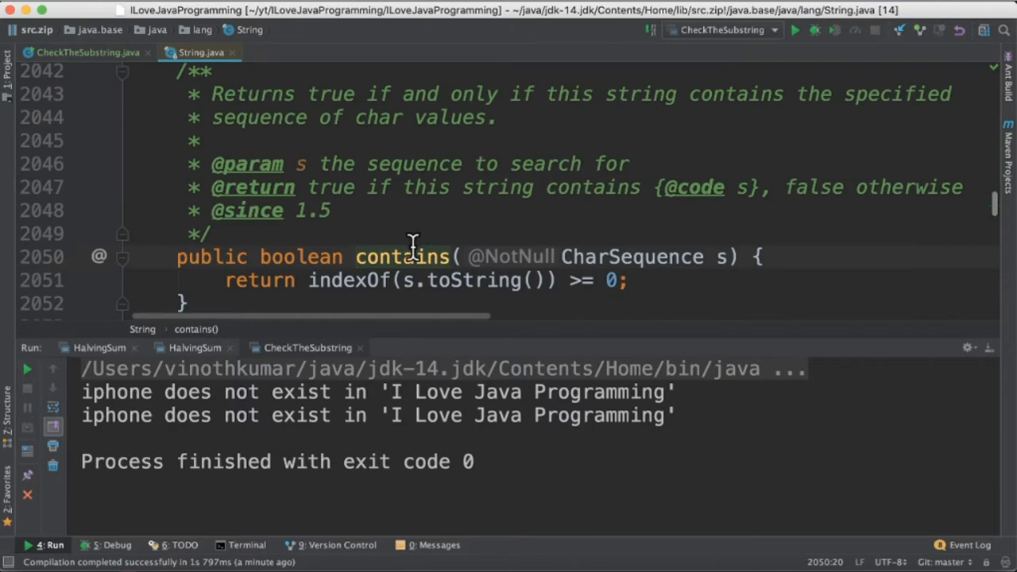
double_click(400, 257)
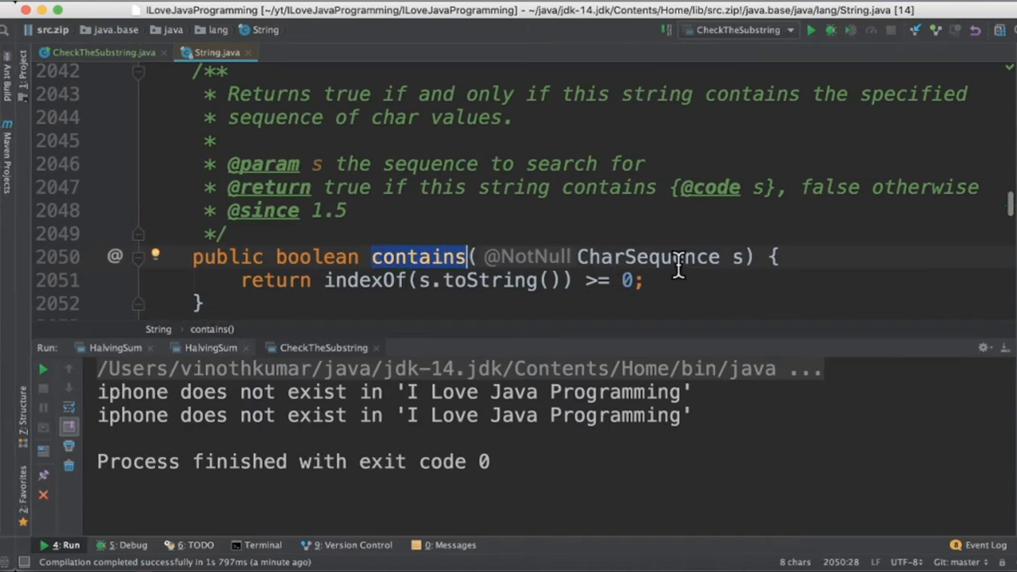
left_click(103, 52)
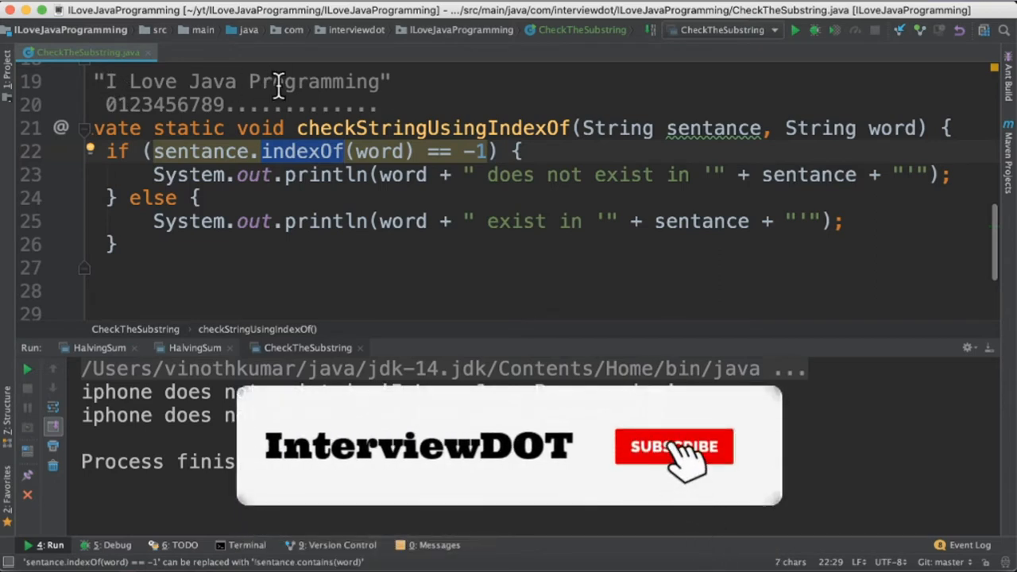
Step: Add the '// doesnot exist' comment, run CheckTheSubstring and highlight 'I Love Java Programming' in the output
left_click(674, 447)
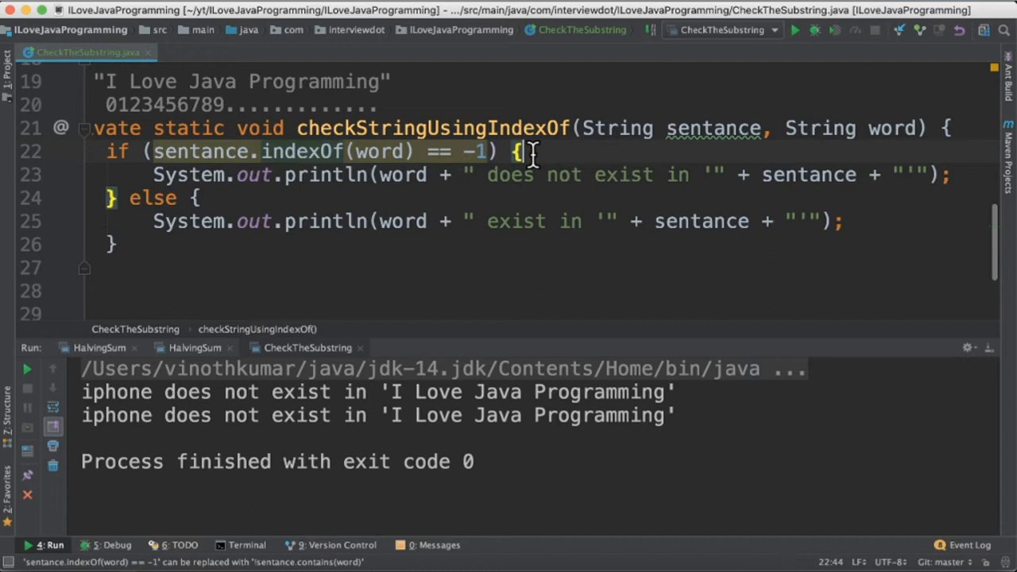
mouse_move(390, 151)
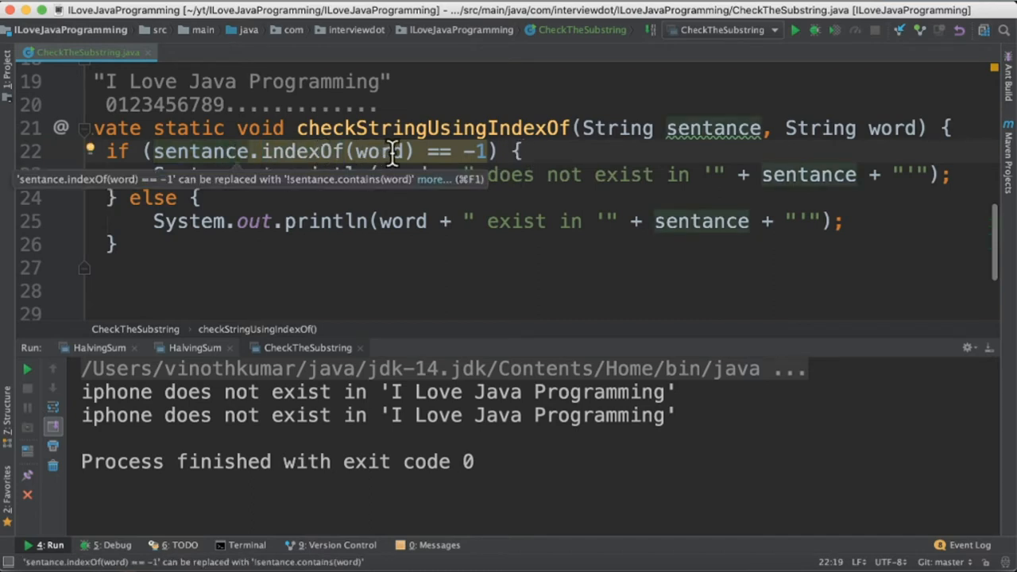
type("// doesnot exist")
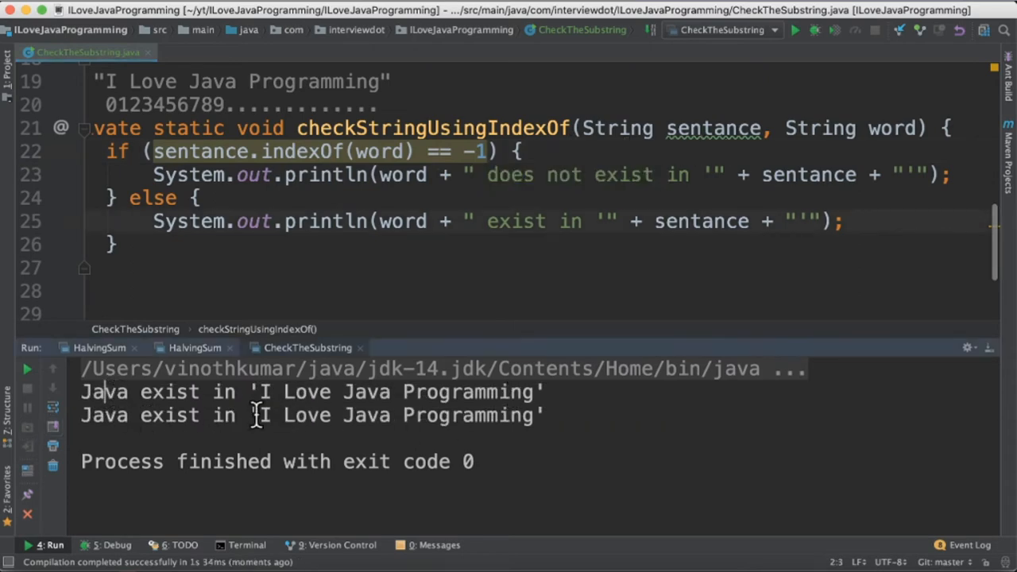
left_click_drag(257, 391, 528, 391)
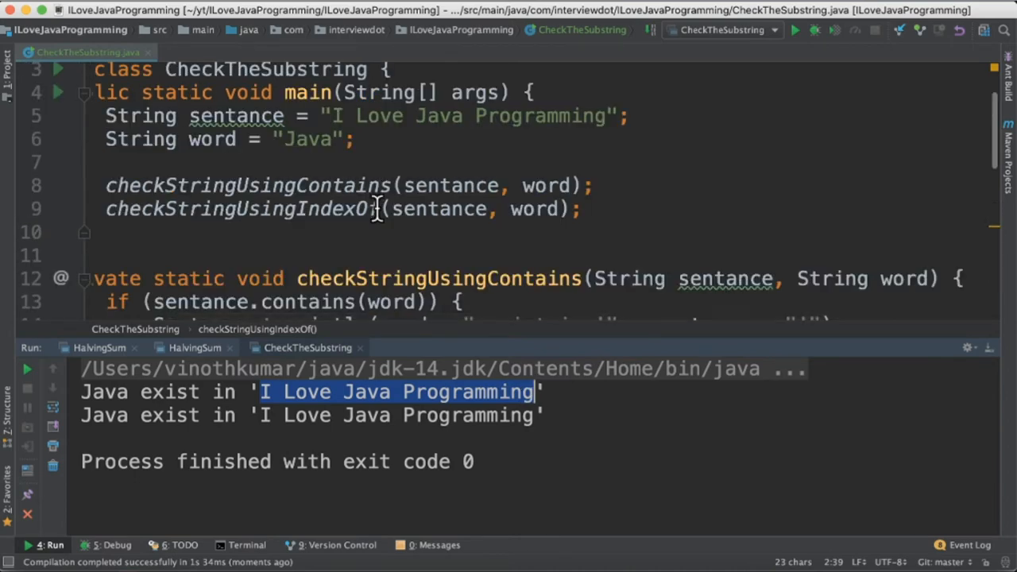
Step: Set the word to "IPhone", rerun, and highlight the sentence in the 'does not exist' output
type("IPhone")
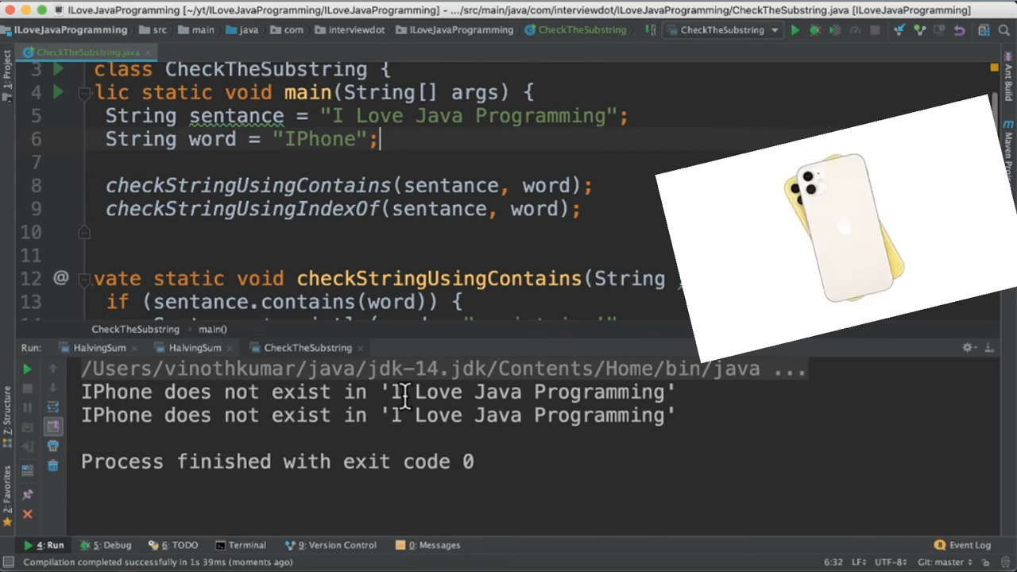
left_click_drag(389, 391, 620, 391)
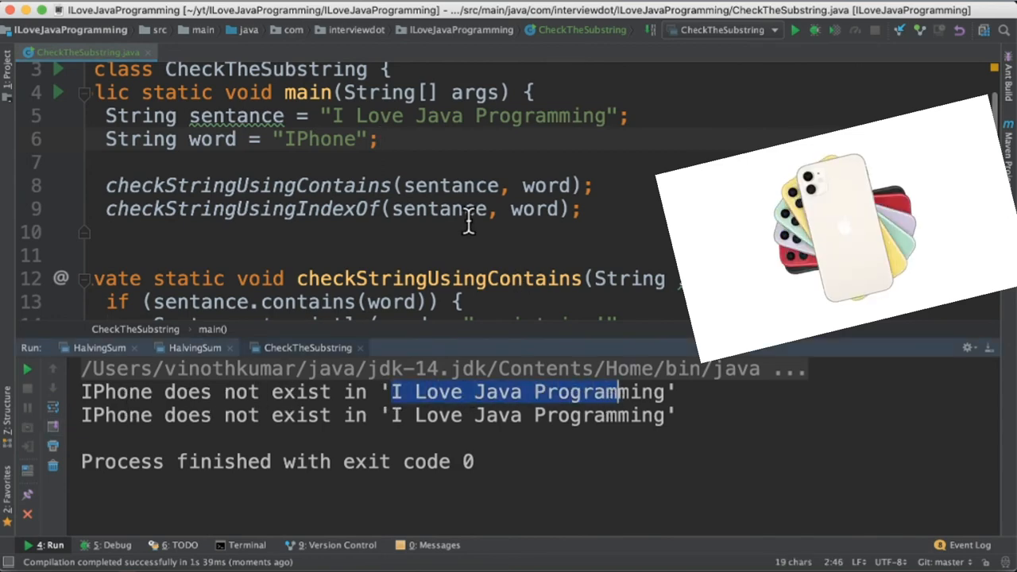
scroll("down", 3)
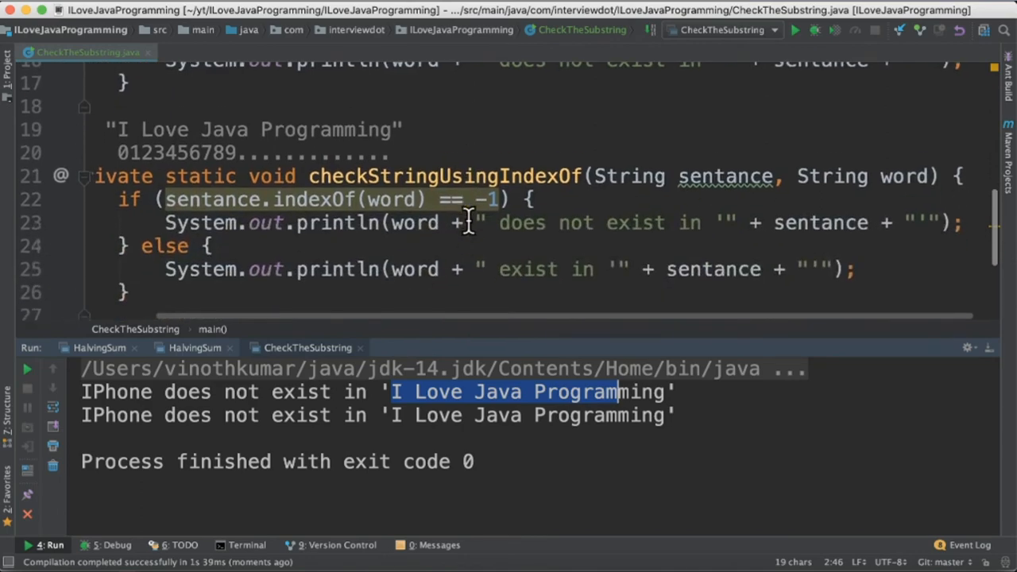